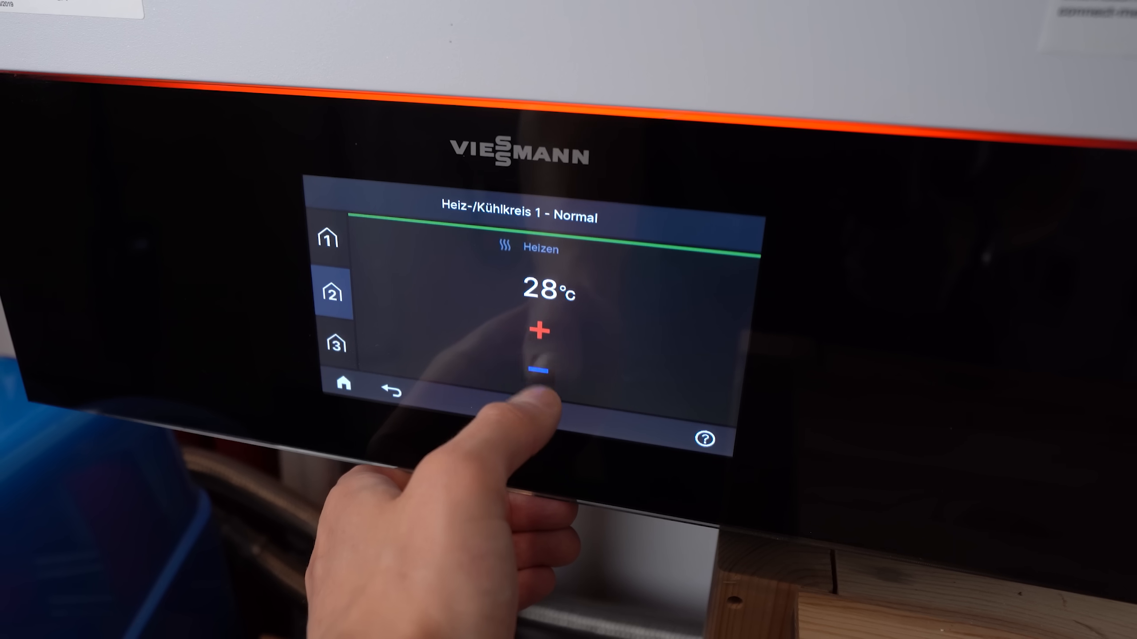
# Step: Lower circuit 1's normal heating setpoint with the minus button toward 25 °C, left unconfirmed
pyautogui.click(540, 373)
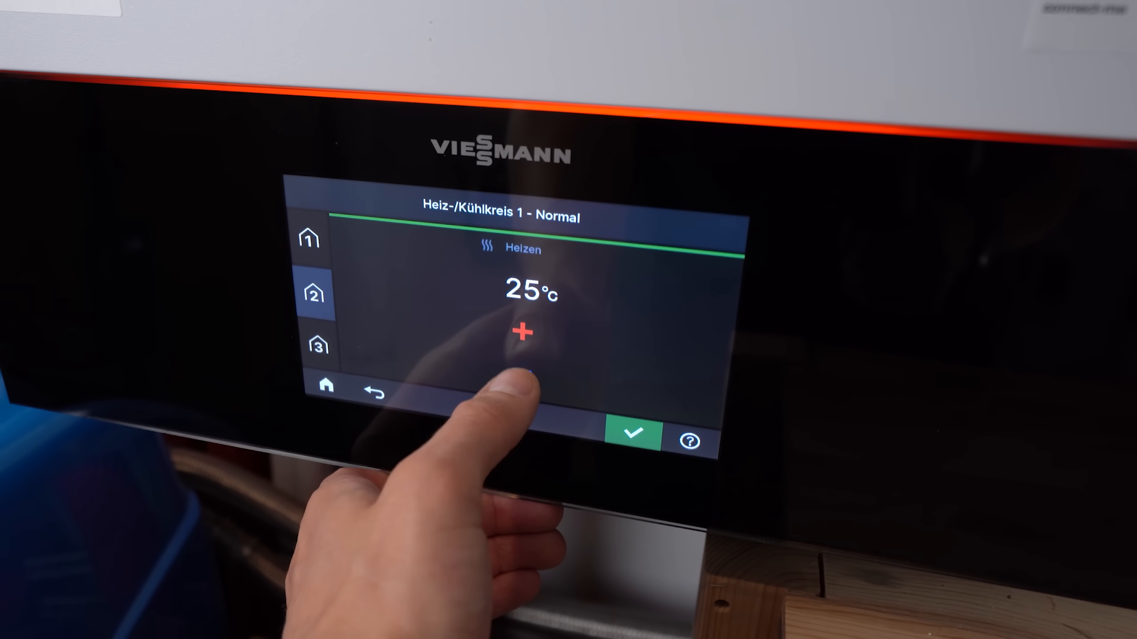